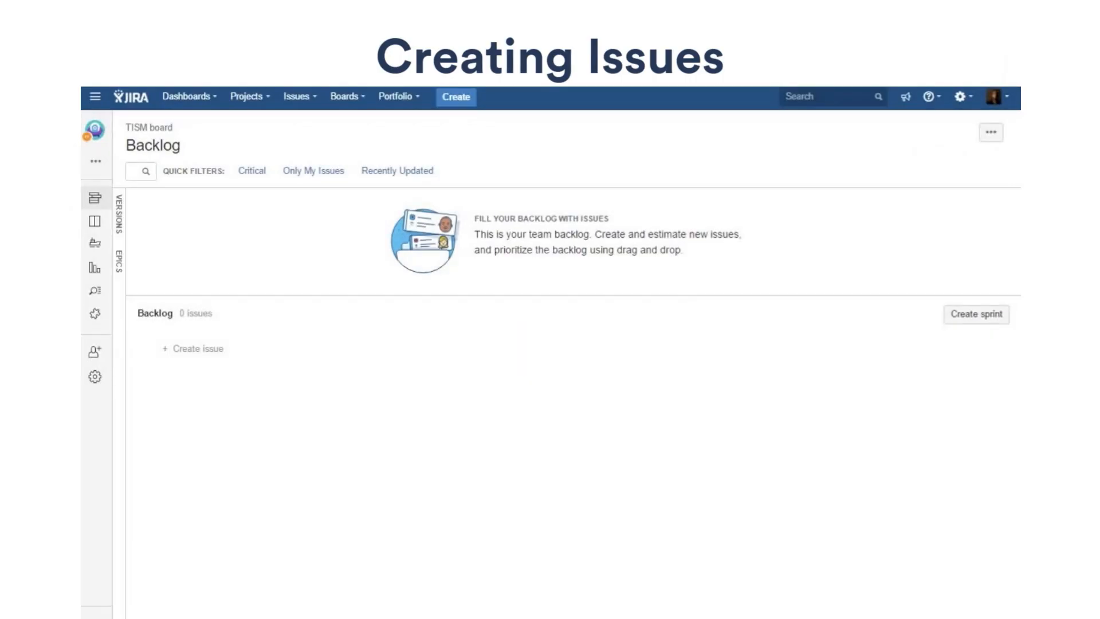
pyautogui.moveTo(273, 538)
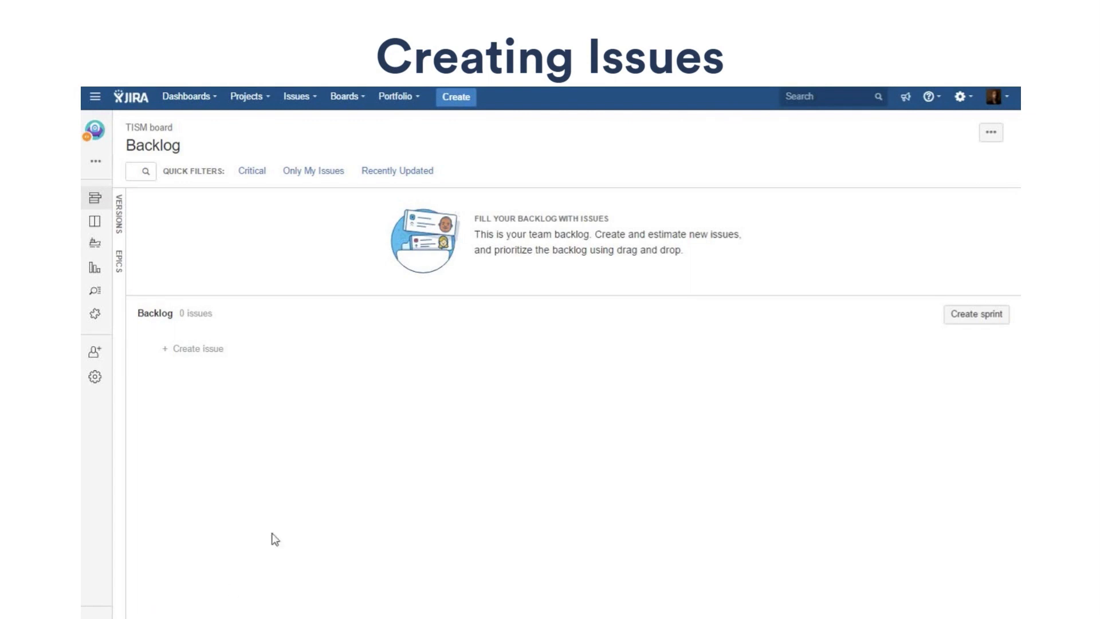
# Step: Start a new Teams In Space Mobile issue and show the issue type list
pyautogui.click(457, 97)
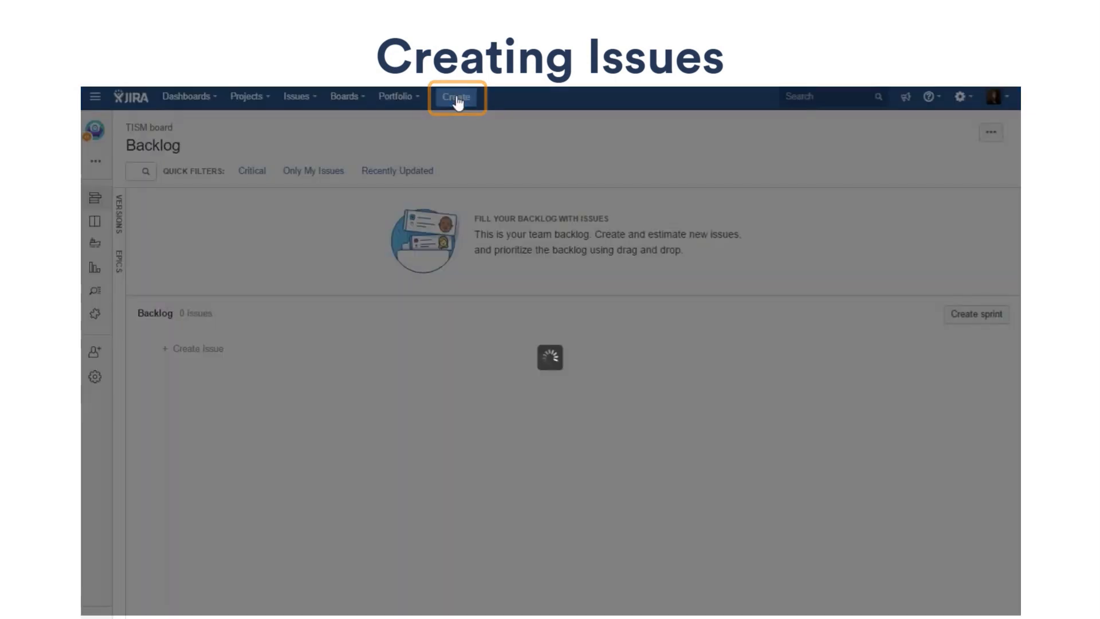
pyautogui.click(454, 96)
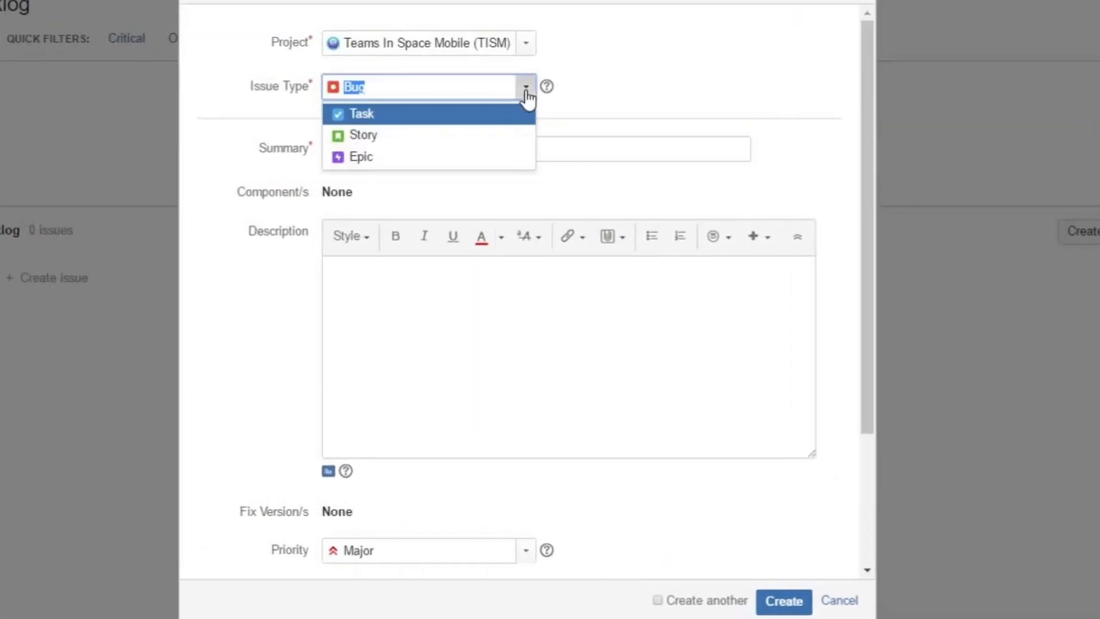
# Step: Create the Critical-priority Task 'Redesign UI', described as needing updates per new specs
pyautogui.click(361, 112)
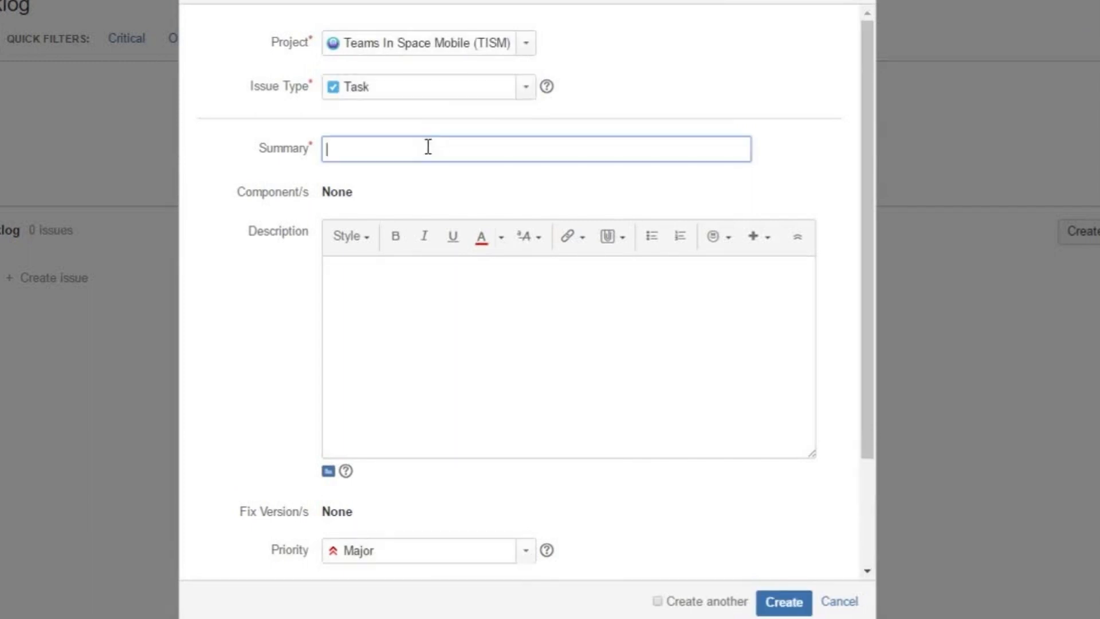
pyautogui.write('Redesign UI')
pyautogui.click(569, 356)
pyautogui.write('UI needs to be u')
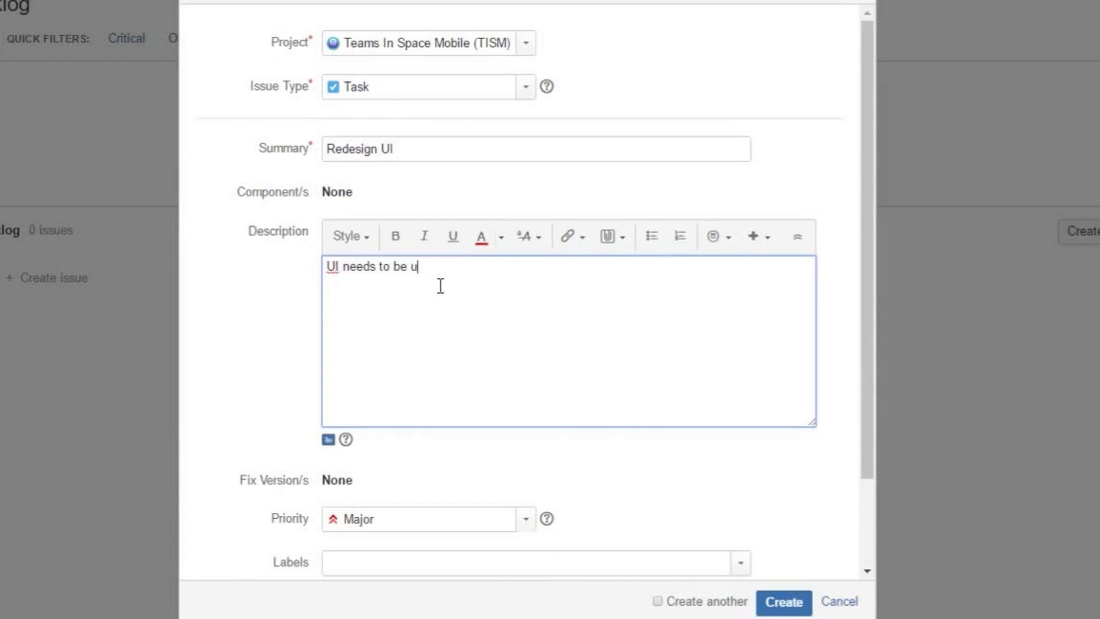
pyautogui.write('pdated per new s')
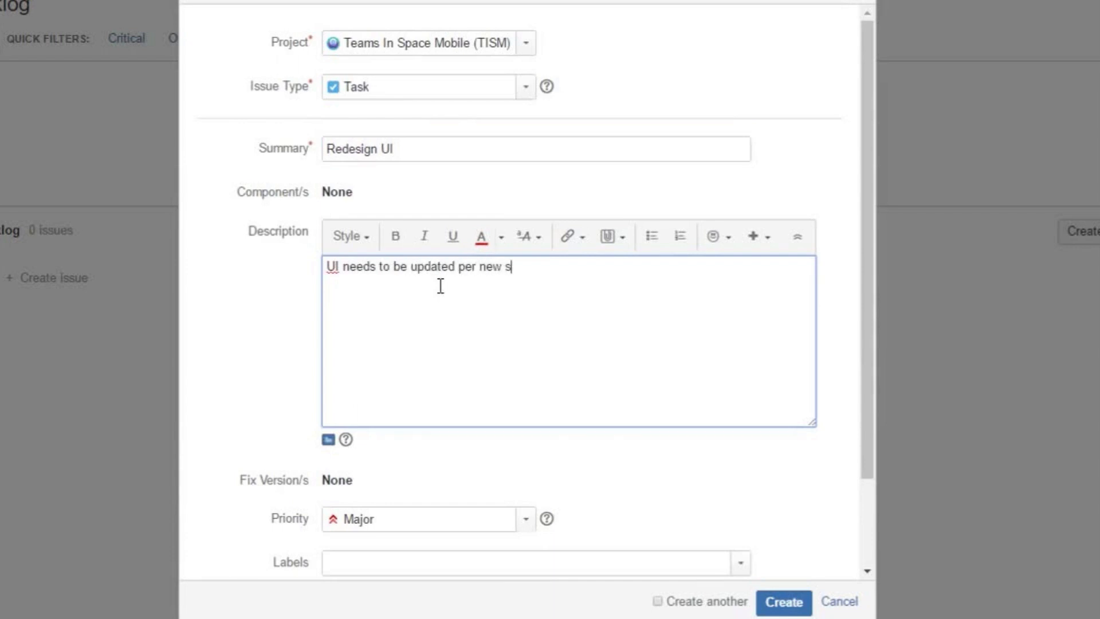
pyautogui.write('pecs')
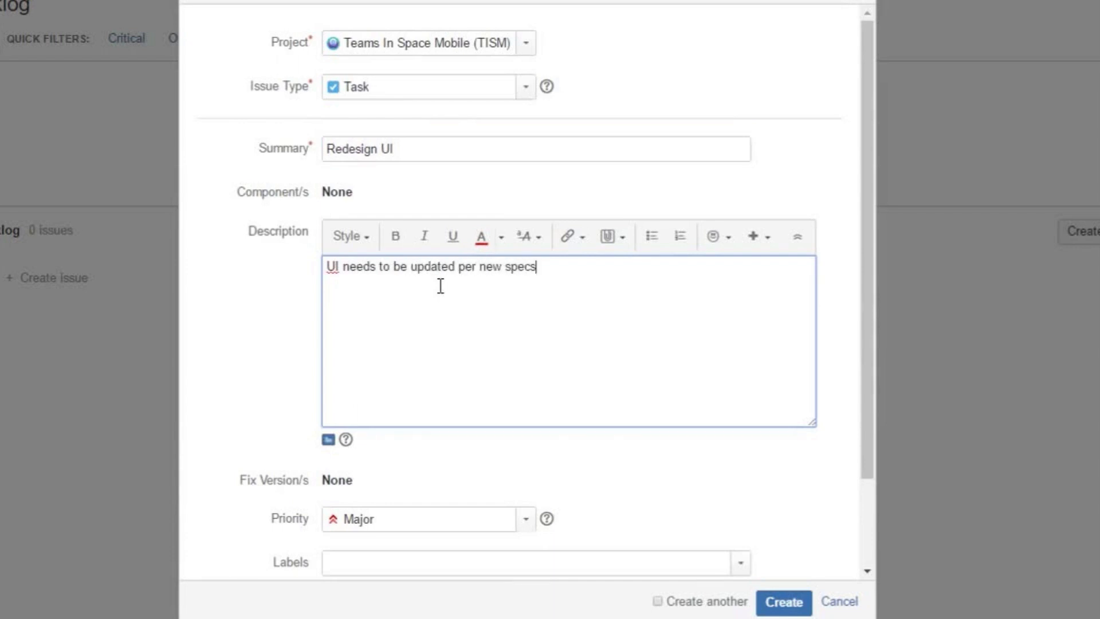
pyautogui.moveTo(527, 525)
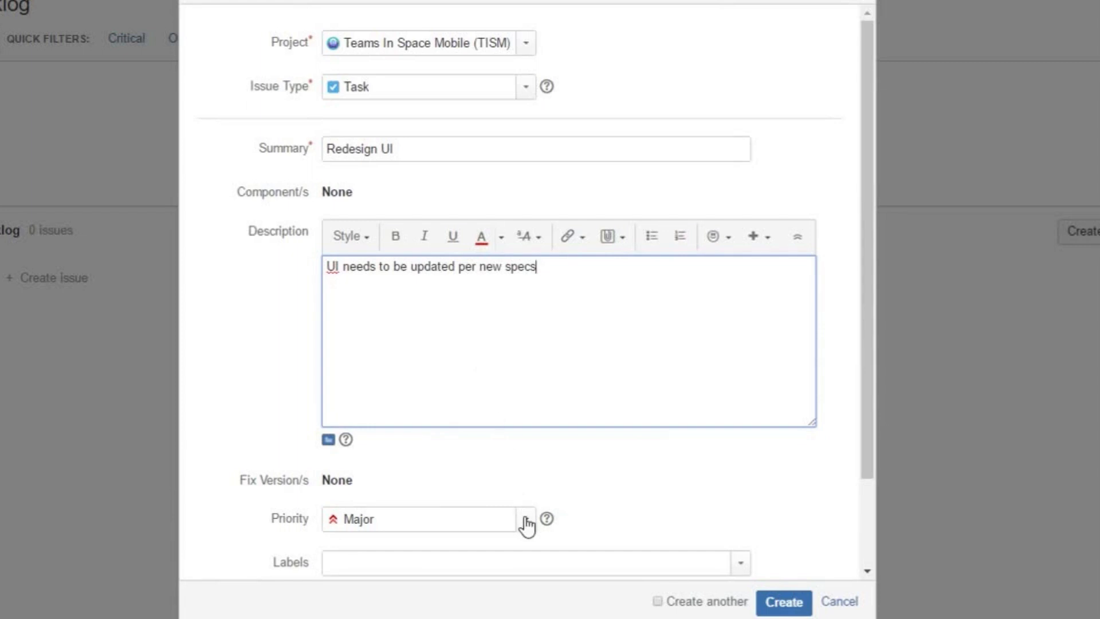
pyautogui.click(526, 520)
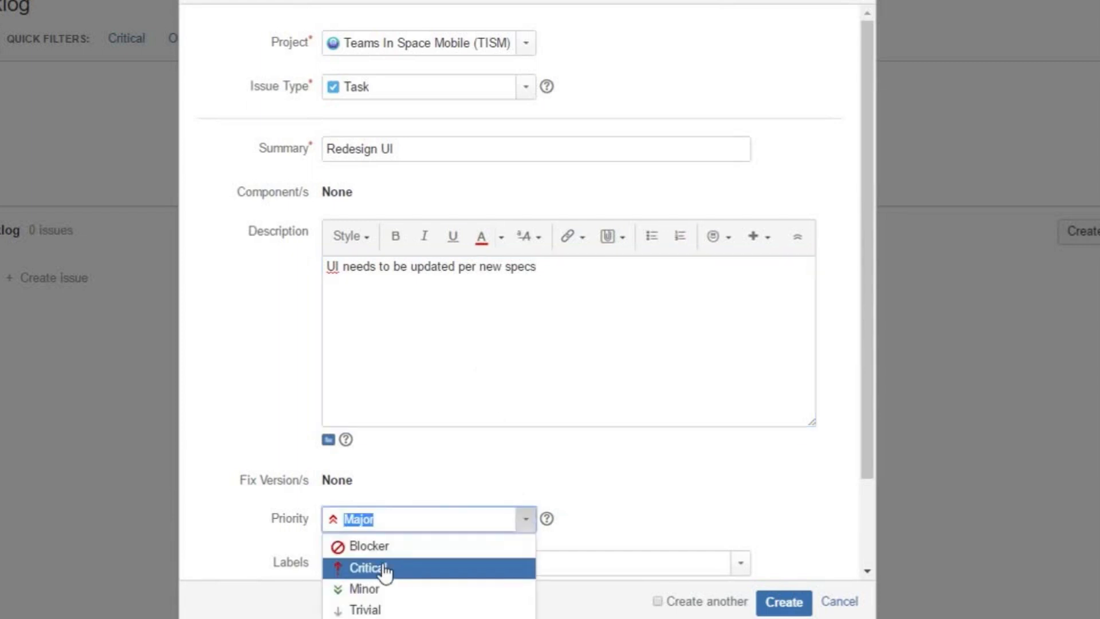
pyautogui.click(368, 568)
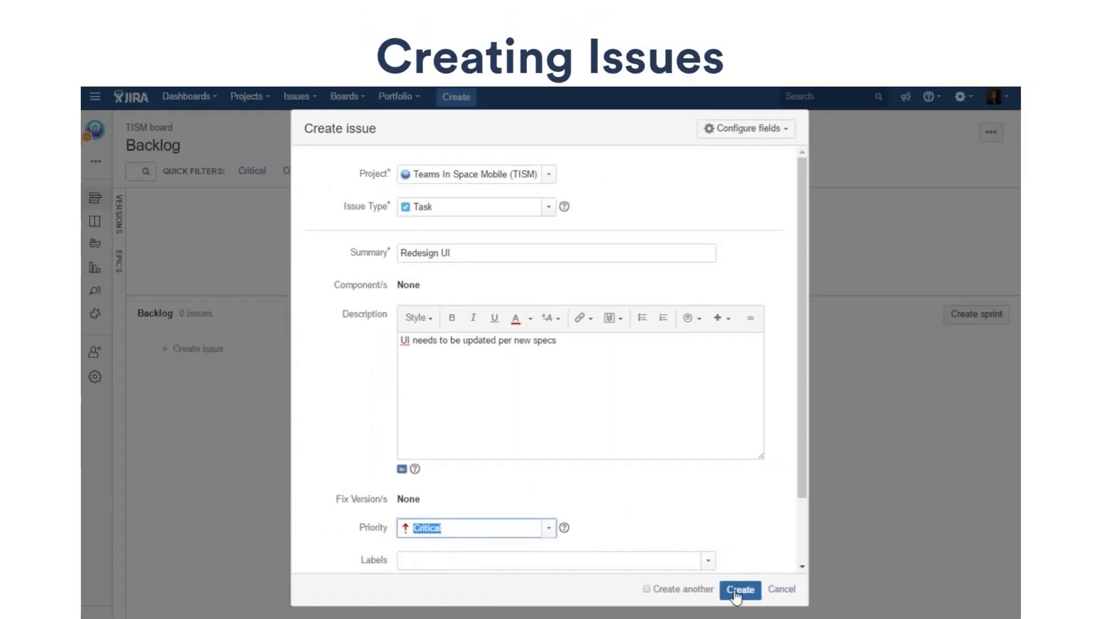
pyautogui.click(739, 589)
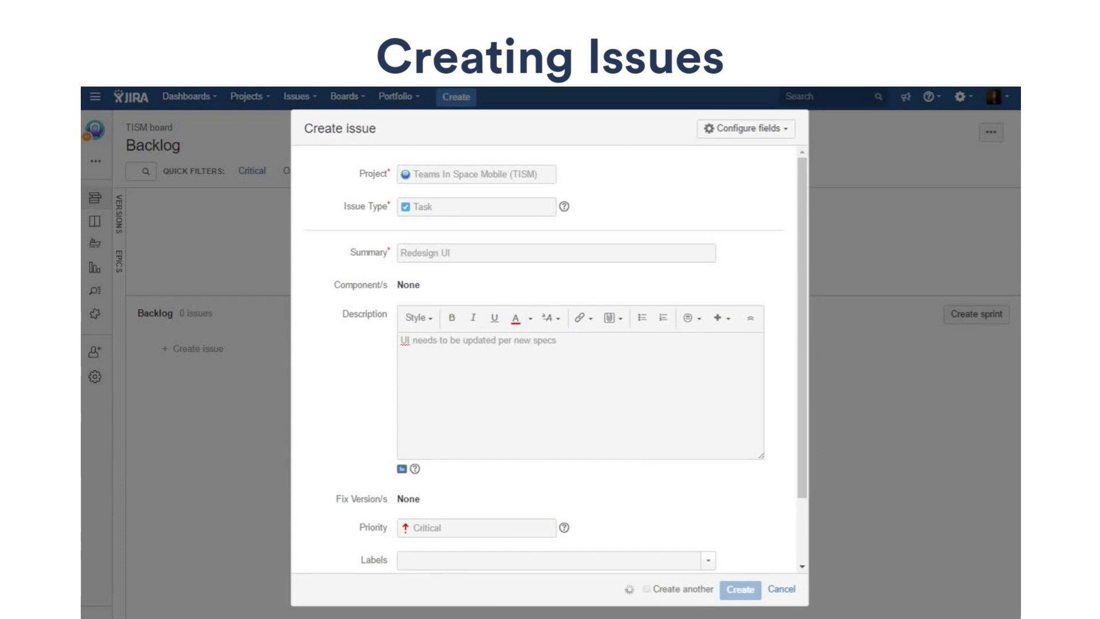
pyautogui.click(740, 590)
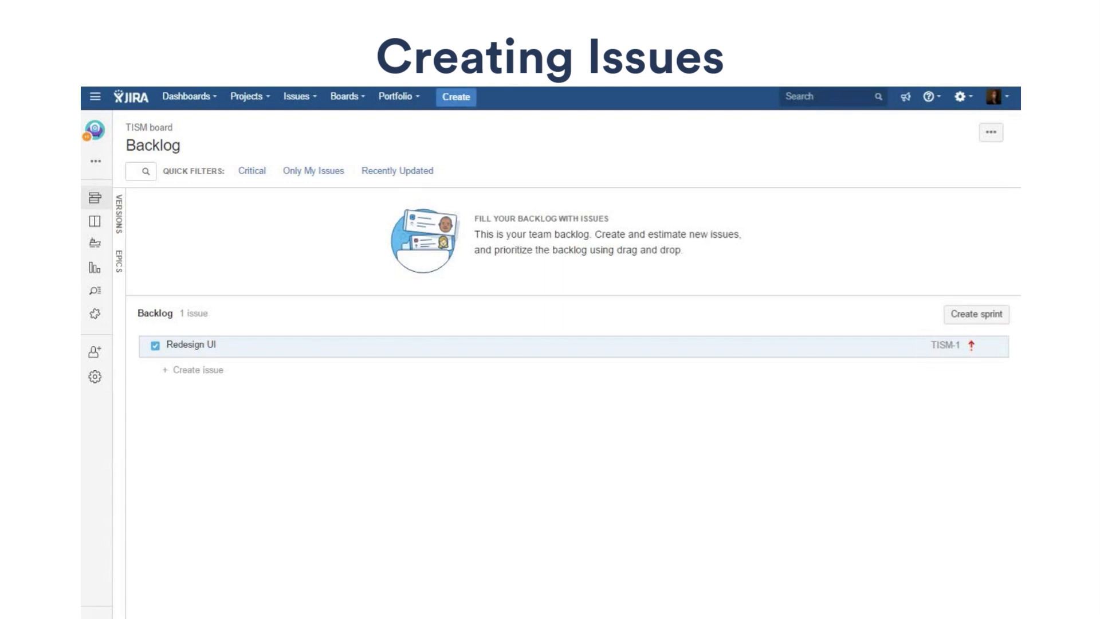
# Step: Create the Minor task 'Add holidays to calendar' and dismiss the success notice
pyautogui.click(455, 97)
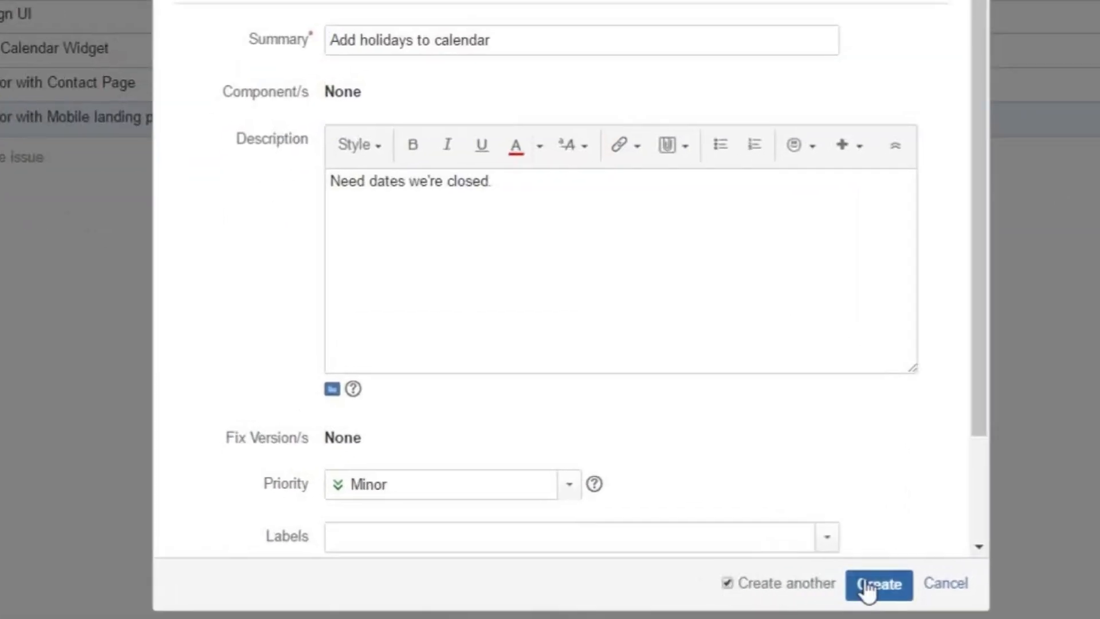
pyautogui.click(878, 584)
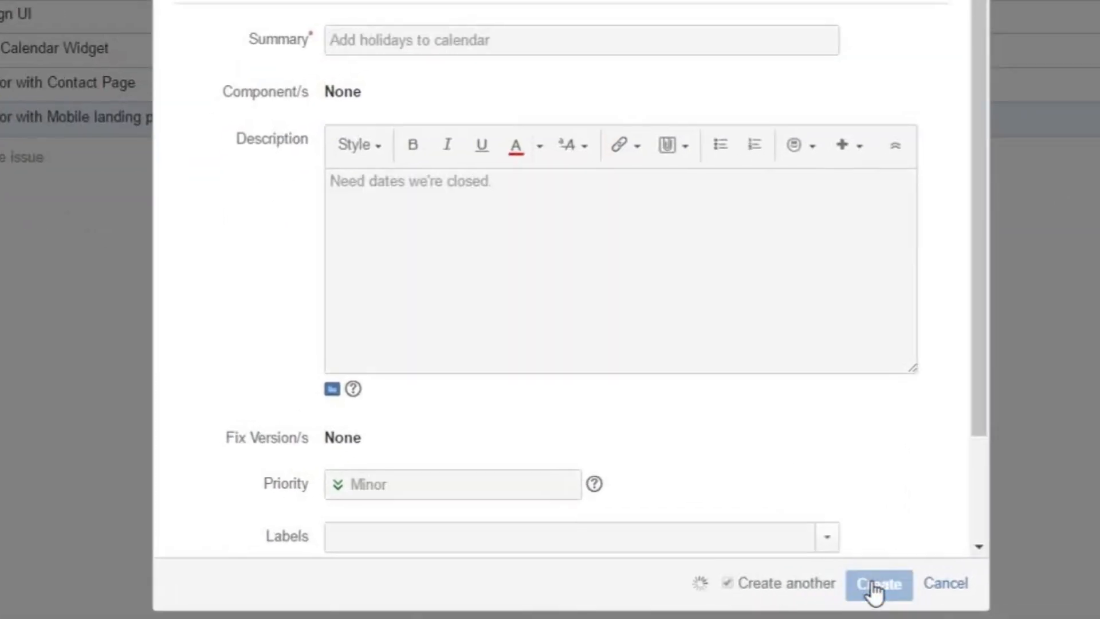
pyautogui.click(878, 583)
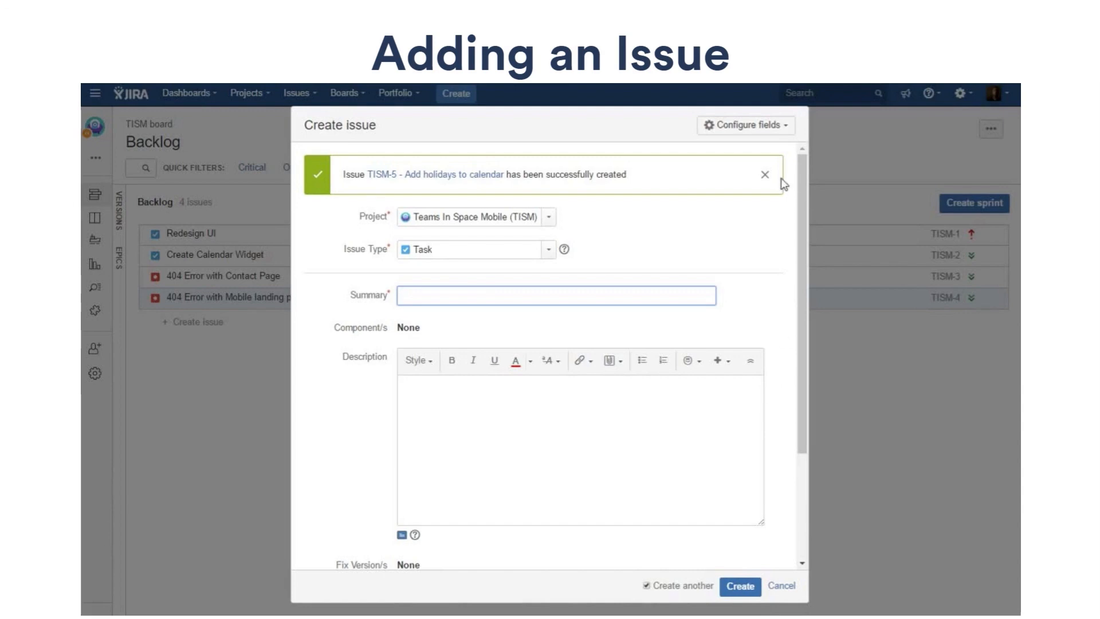
pyautogui.click(764, 174)
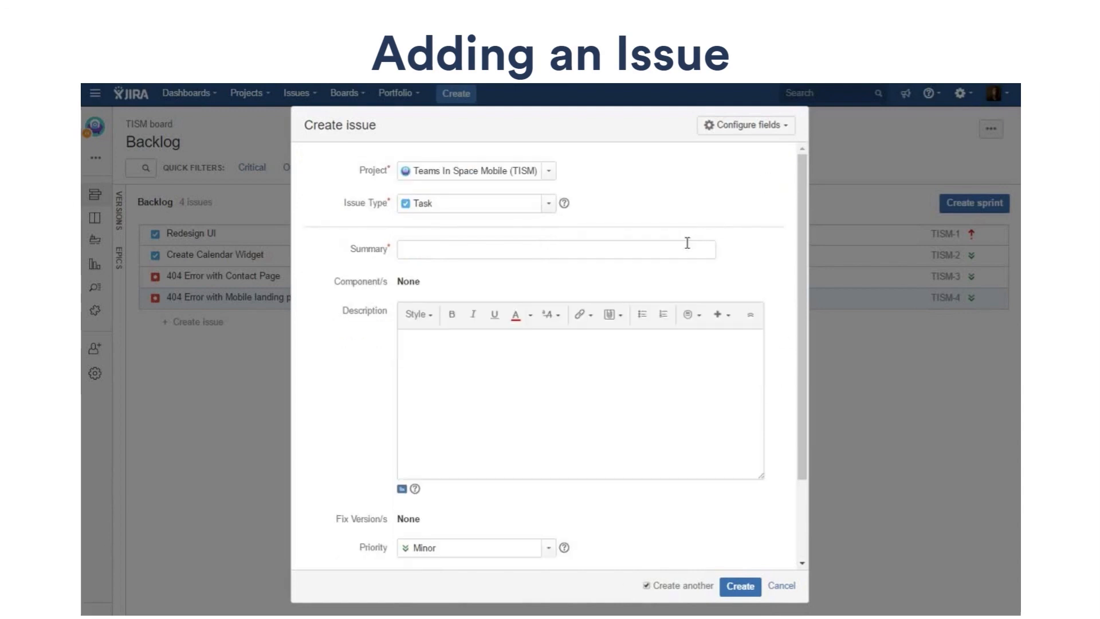
# Step: Submit another task titled 'Add holidays to mobile app'
pyautogui.write('Add holidays to')
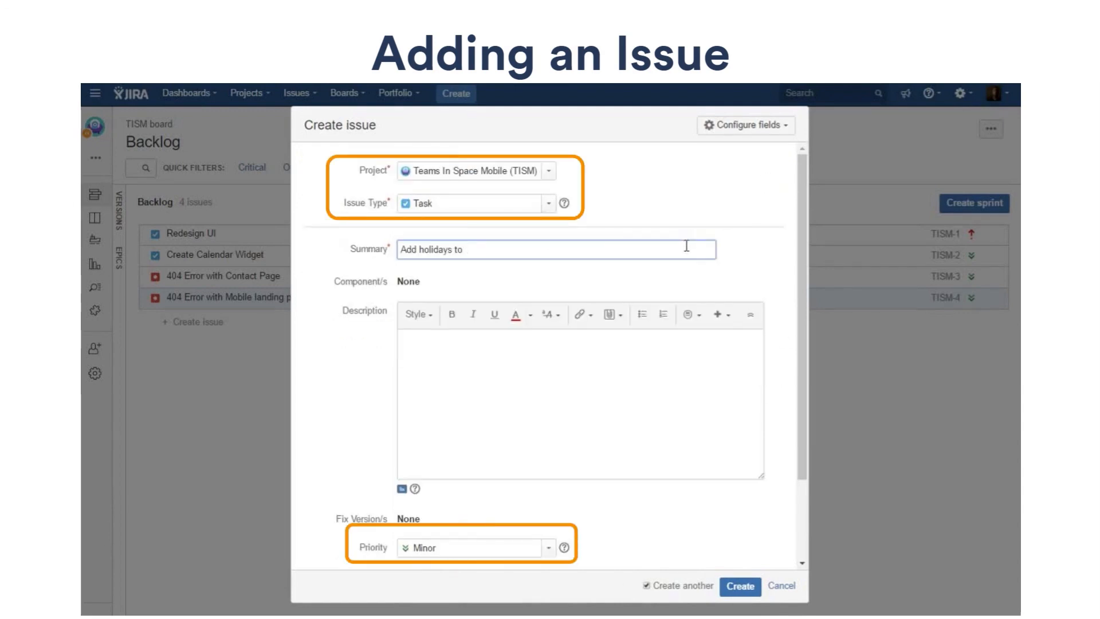
pyautogui.write('mobile app')
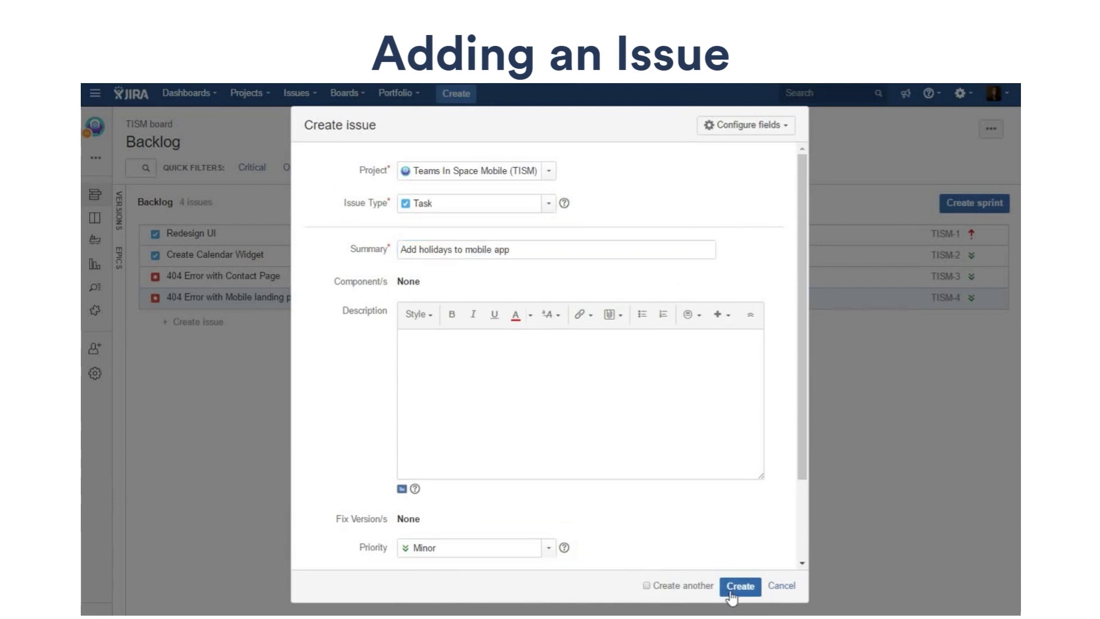
pyautogui.click(740, 585)
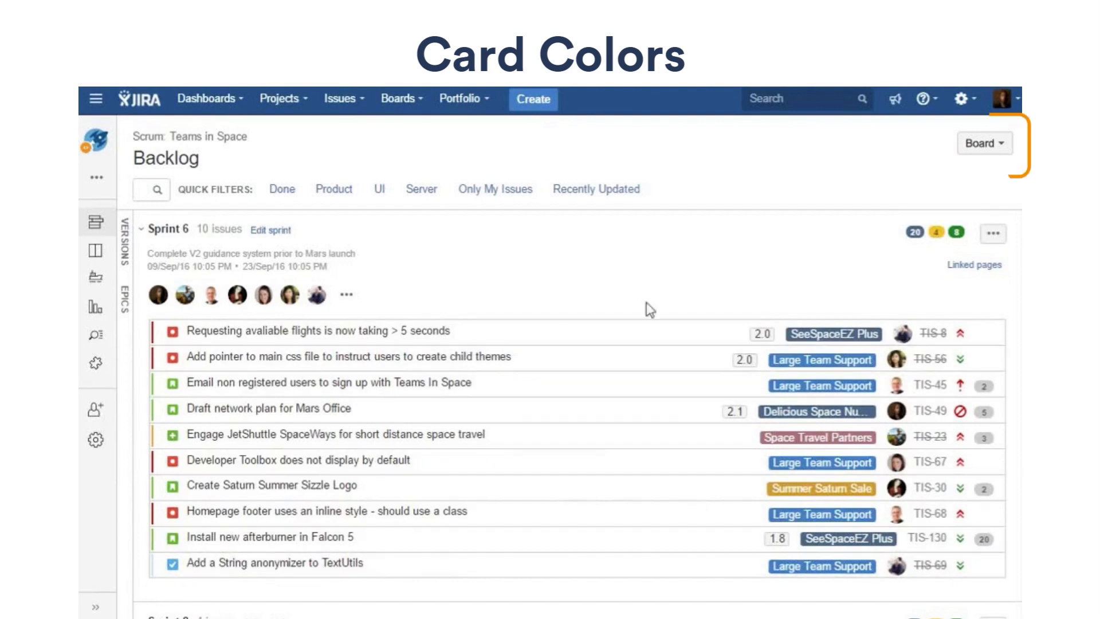
# Step: In the Teams in Space board's Card colors settings, change the Bug swatch to purple
pyautogui.click(984, 144)
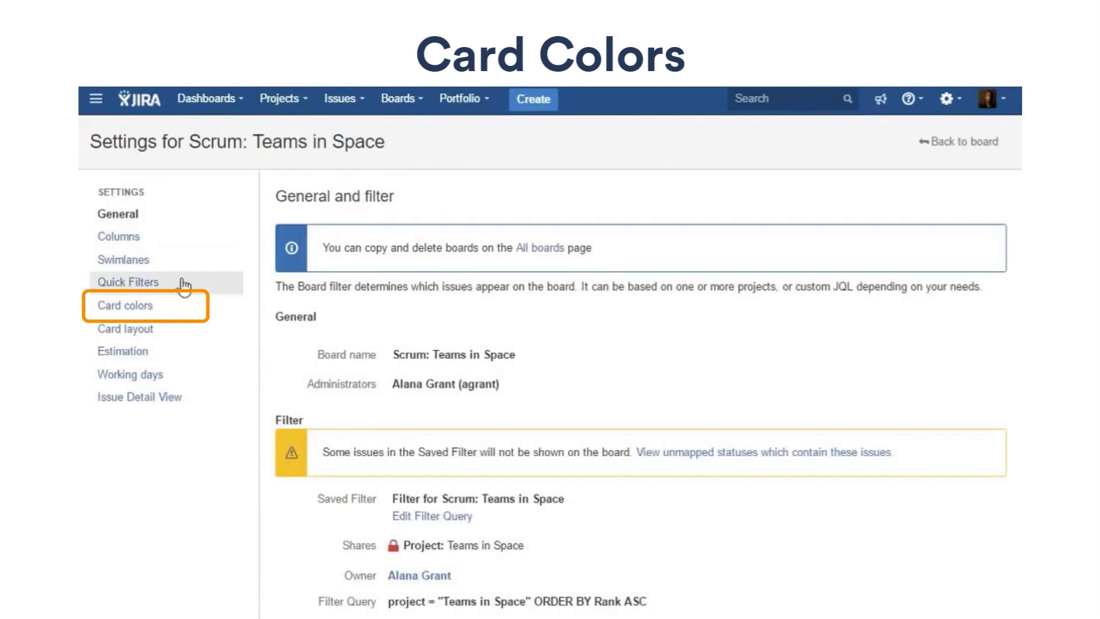
pyautogui.click(125, 304)
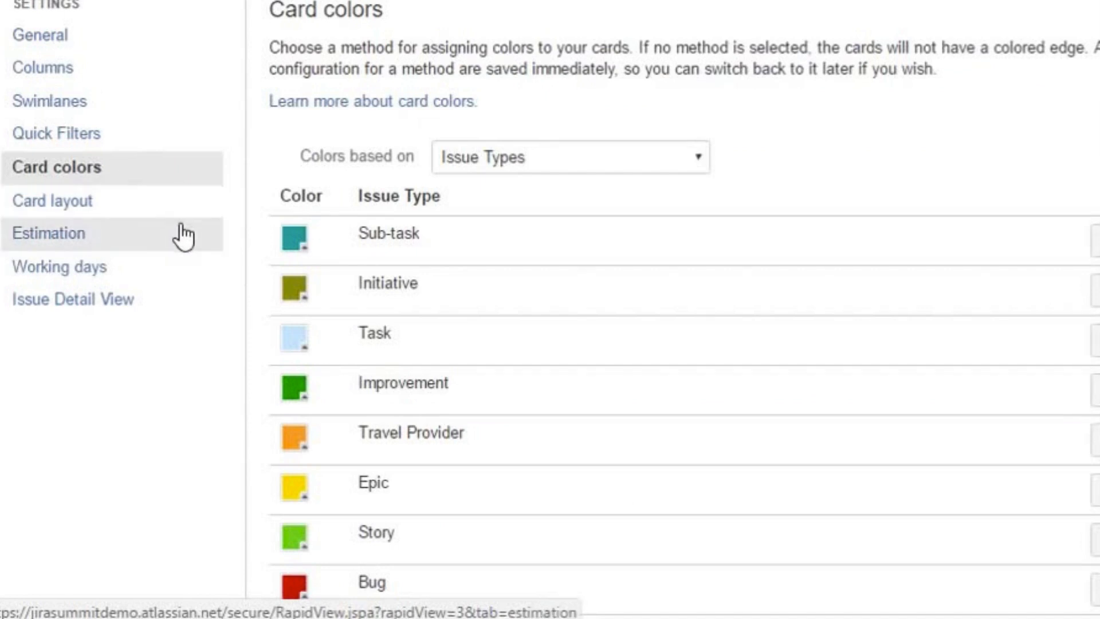
pyautogui.moveTo(294, 597)
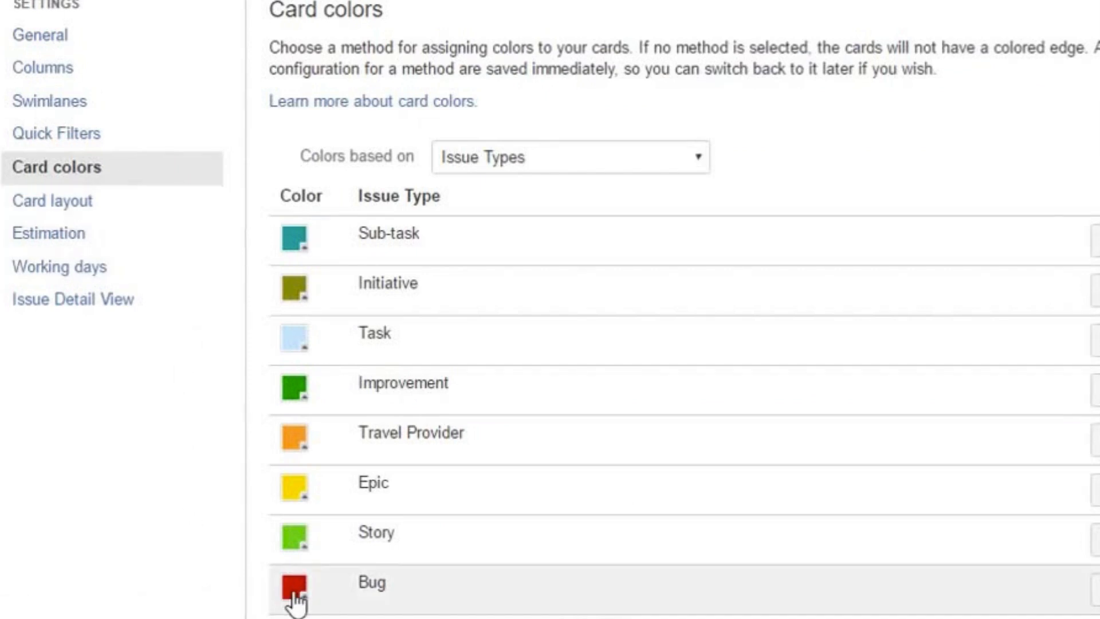
pyautogui.click(294, 587)
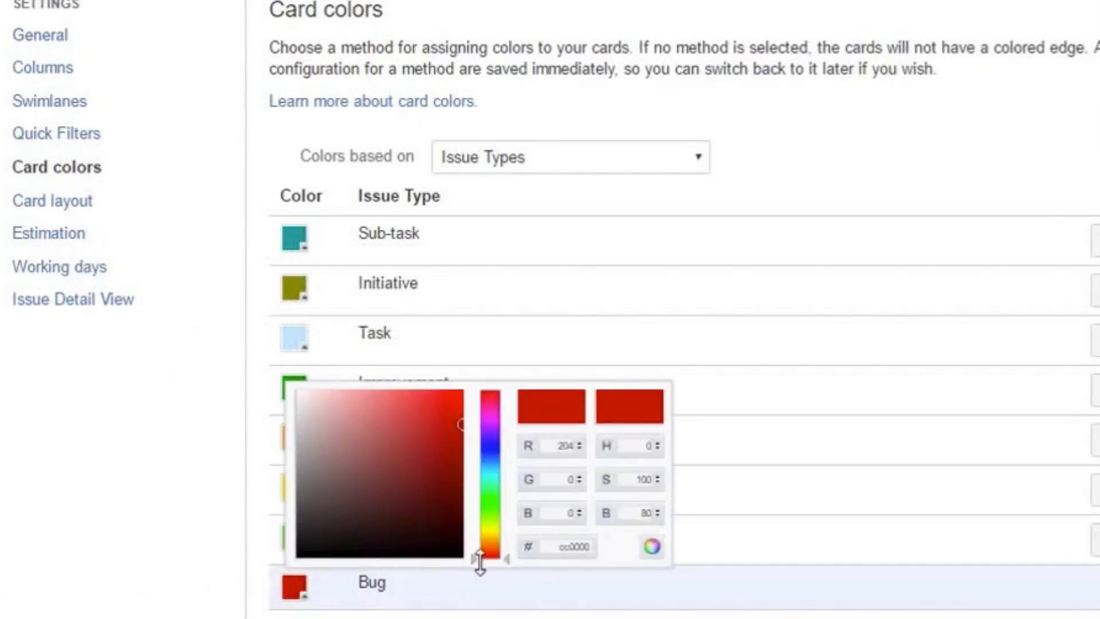
pyautogui.moveTo(481, 558); pyautogui.dragTo(490, 429)
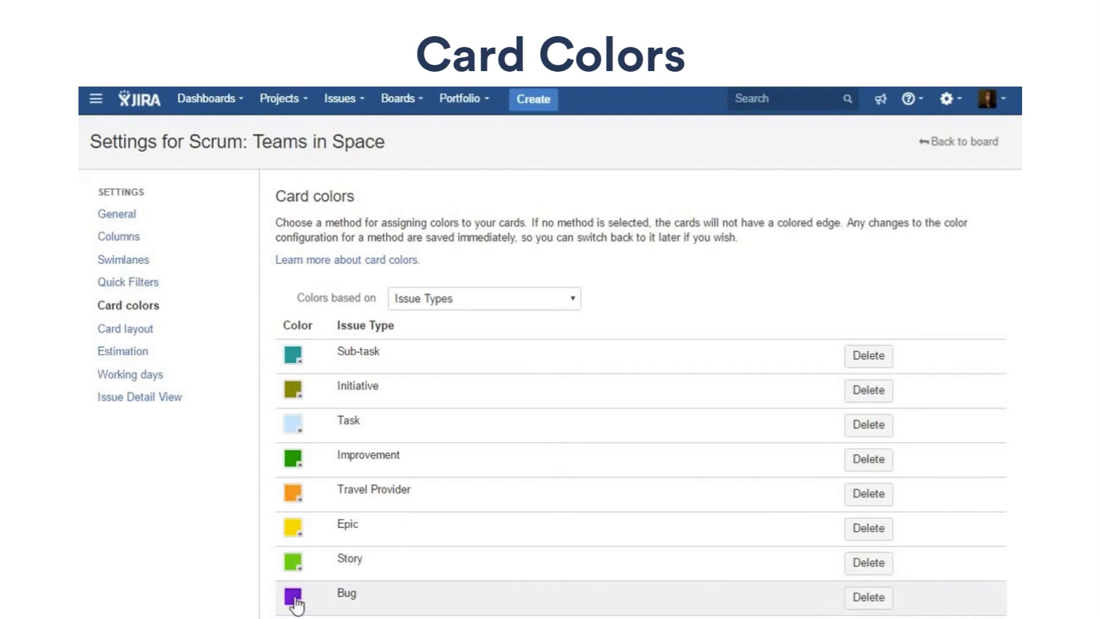
pyautogui.moveTo(964, 532)
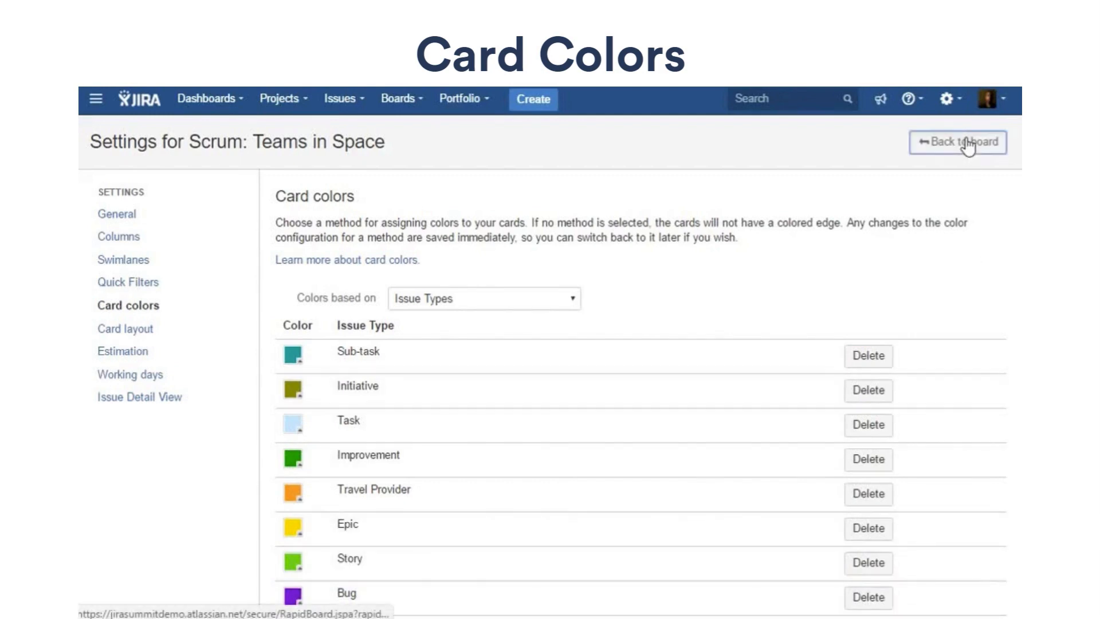
# Step: Go back from board settings to the Teams in Space Sprint 6 backlog
pyautogui.click(957, 142)
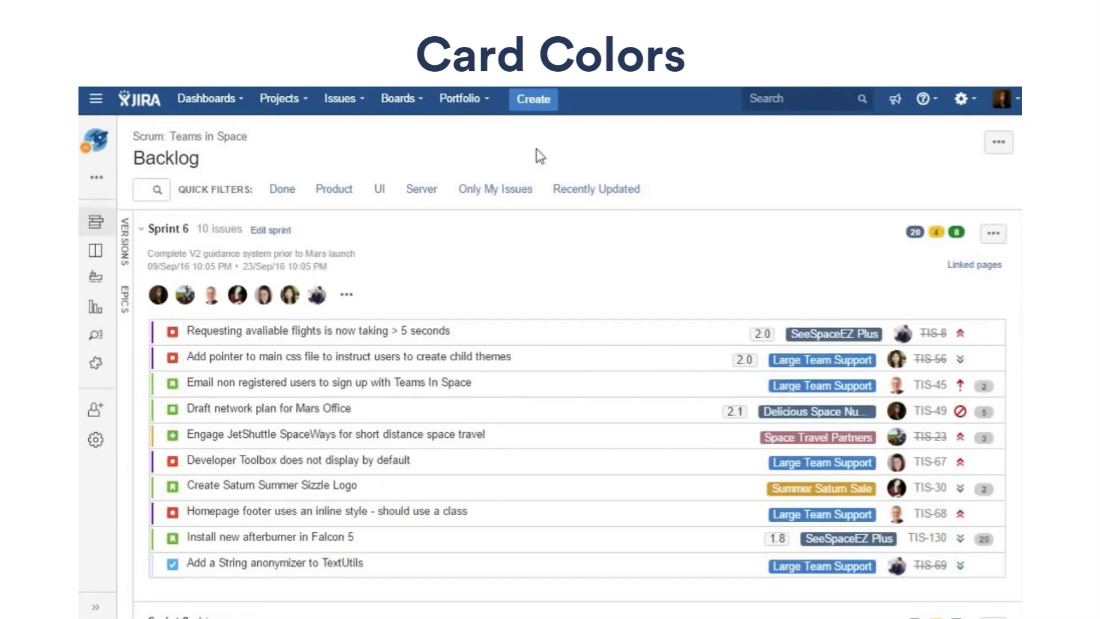
pyautogui.moveTo(97, 254)
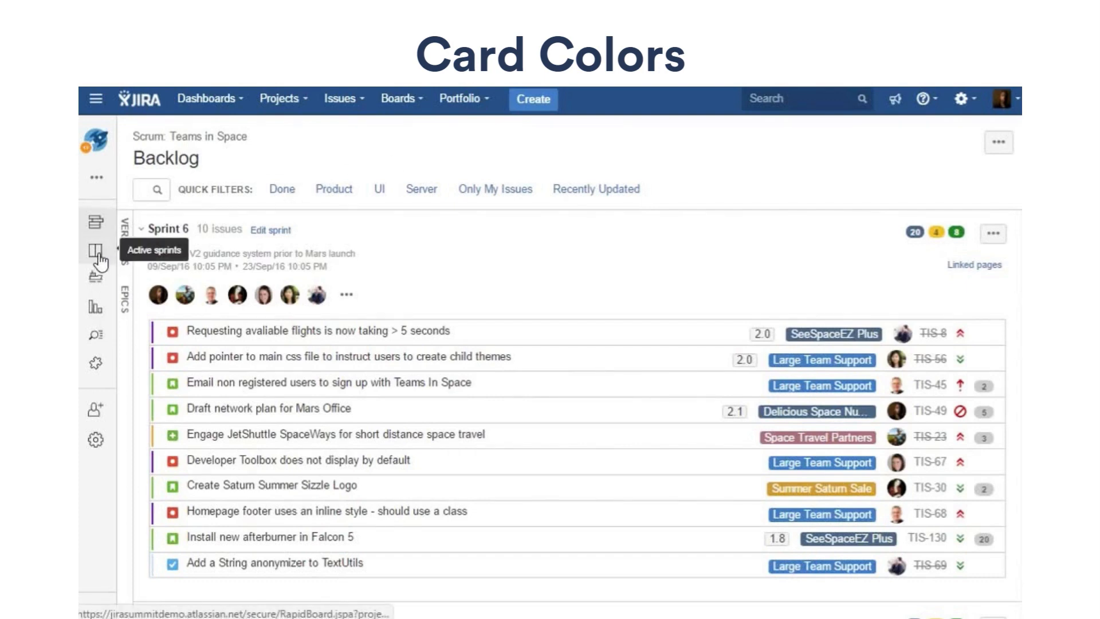